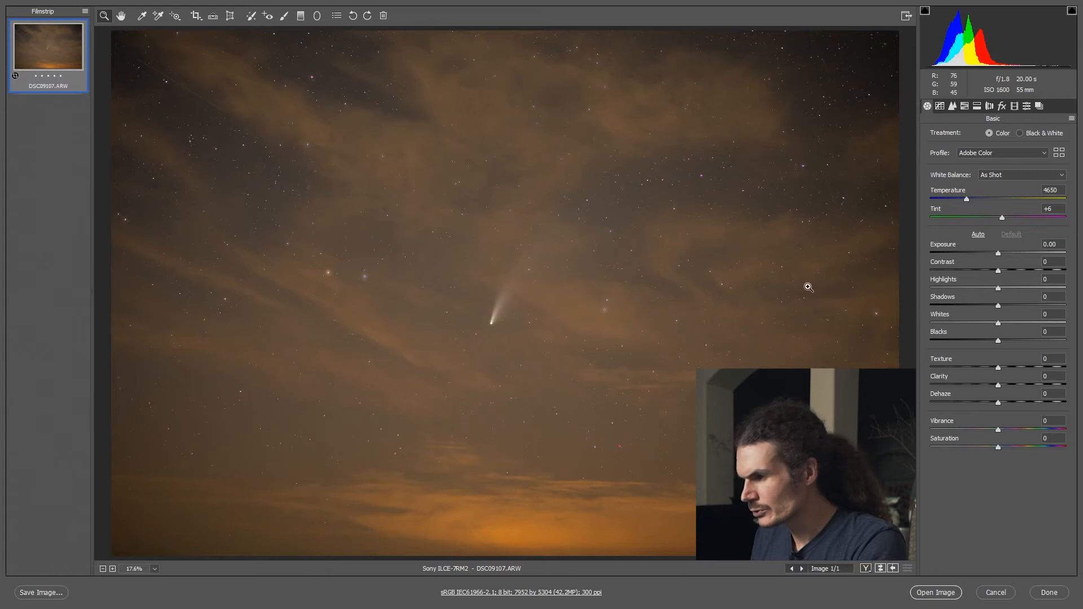
{"action": "mouse_move", "coordinate": [966, 201]}
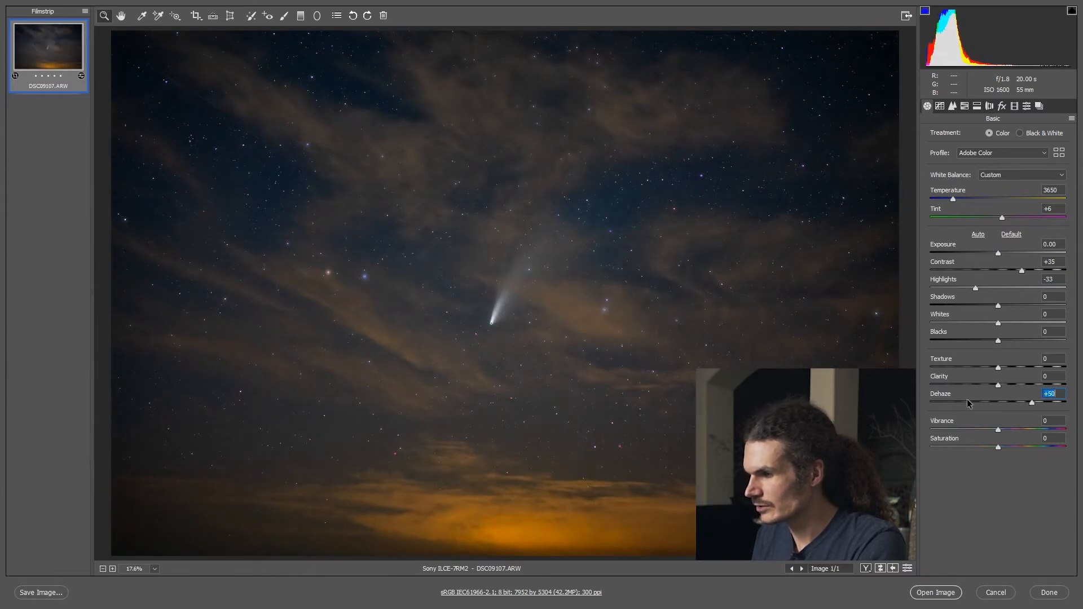
{"action": "mouse_move", "coordinate": [396, 184]}
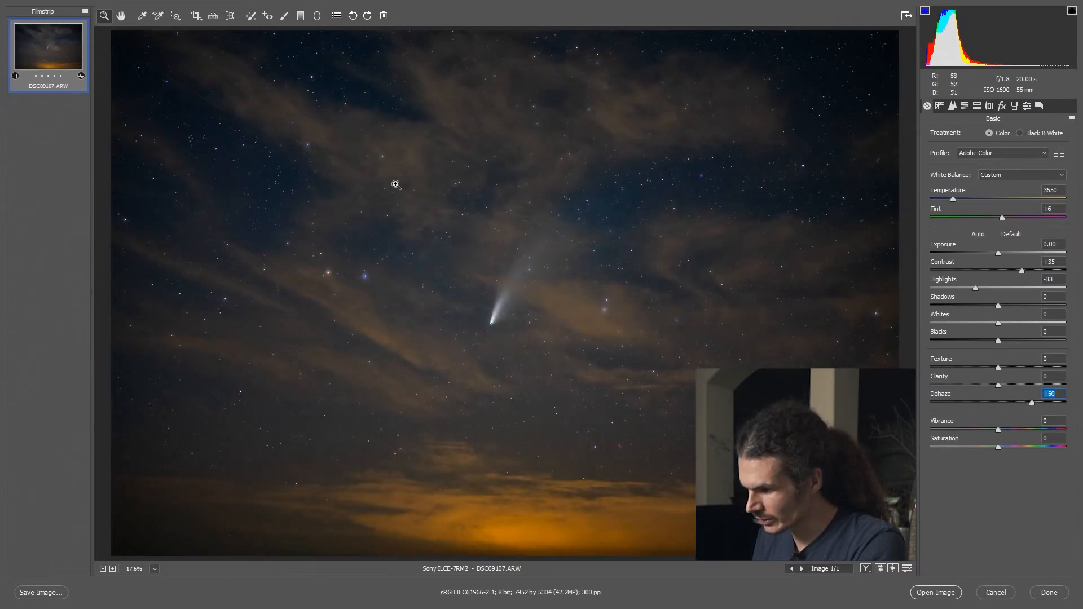
{"action": "mouse_move", "coordinate": [396, 183]}
{"action": "type", "text": "+48"}
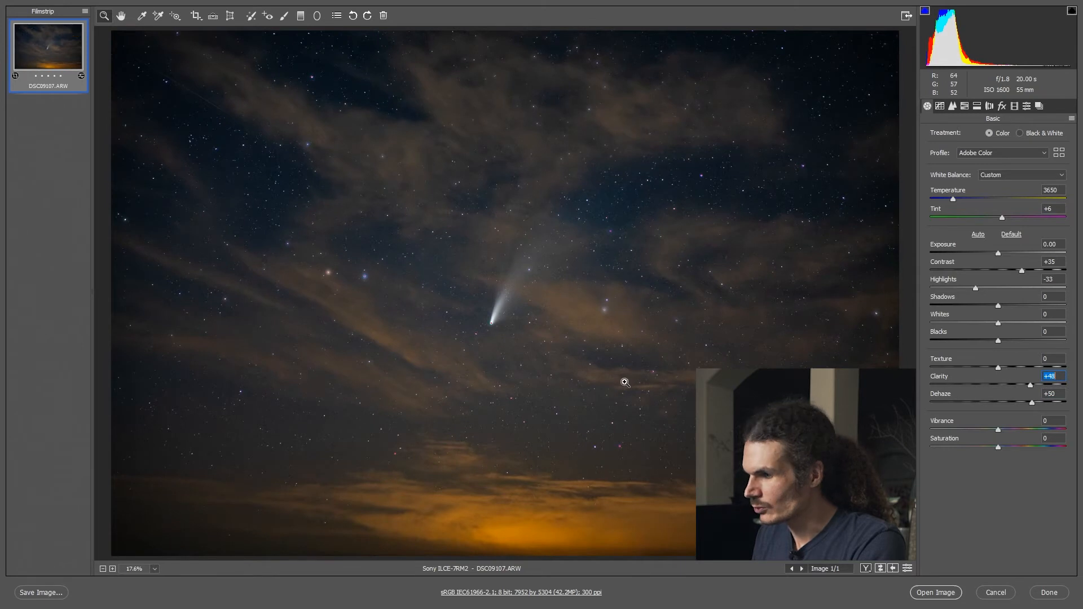
{"action": "mouse_move", "coordinate": [608, 311]}
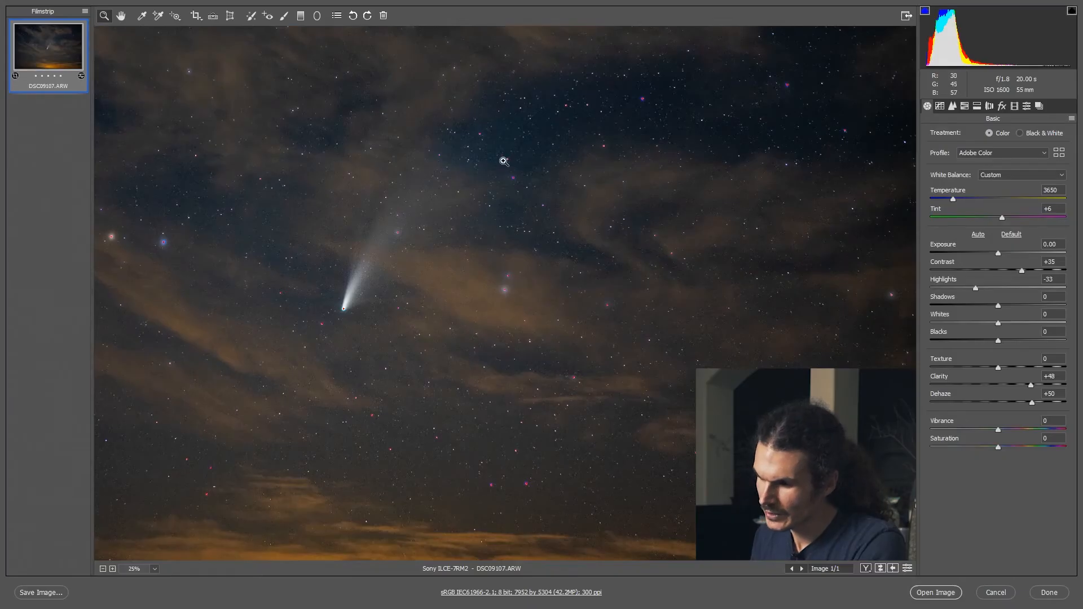
{"action": "mouse_move", "coordinate": [320, 294]}
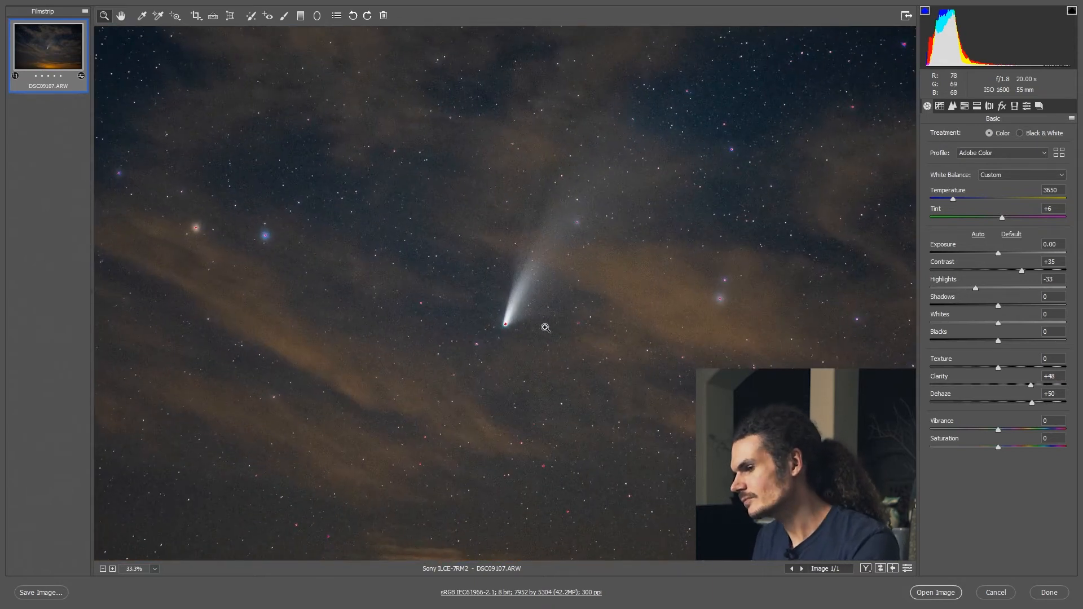
- Fit the whole comet photo in view and bring up the Detail noise-reduction controls
{"action": "left_click", "coordinate": [102, 568]}
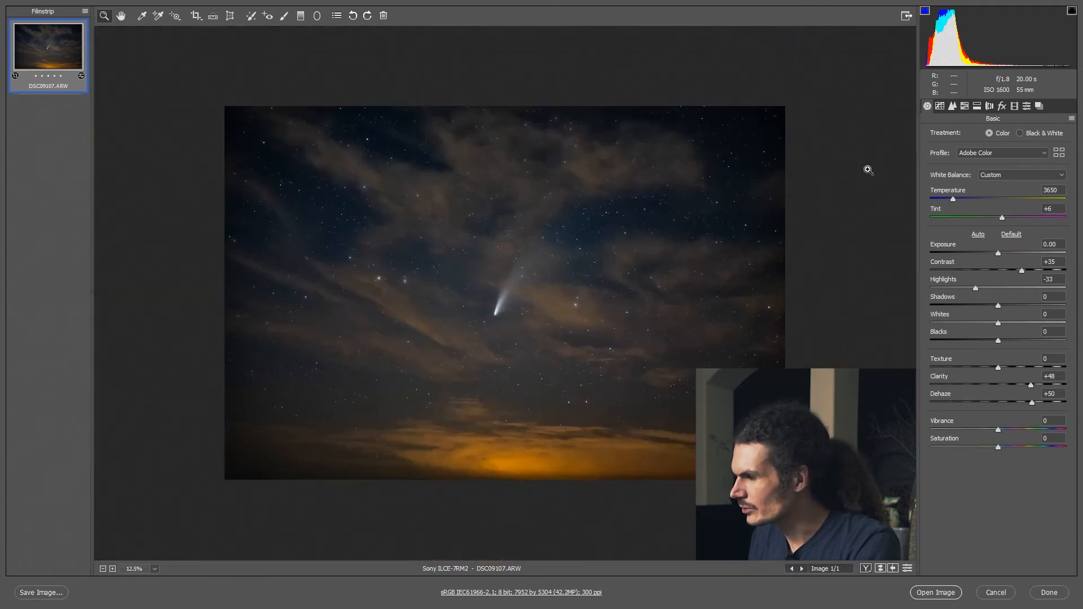
{"action": "mouse_move", "coordinate": [952, 106]}
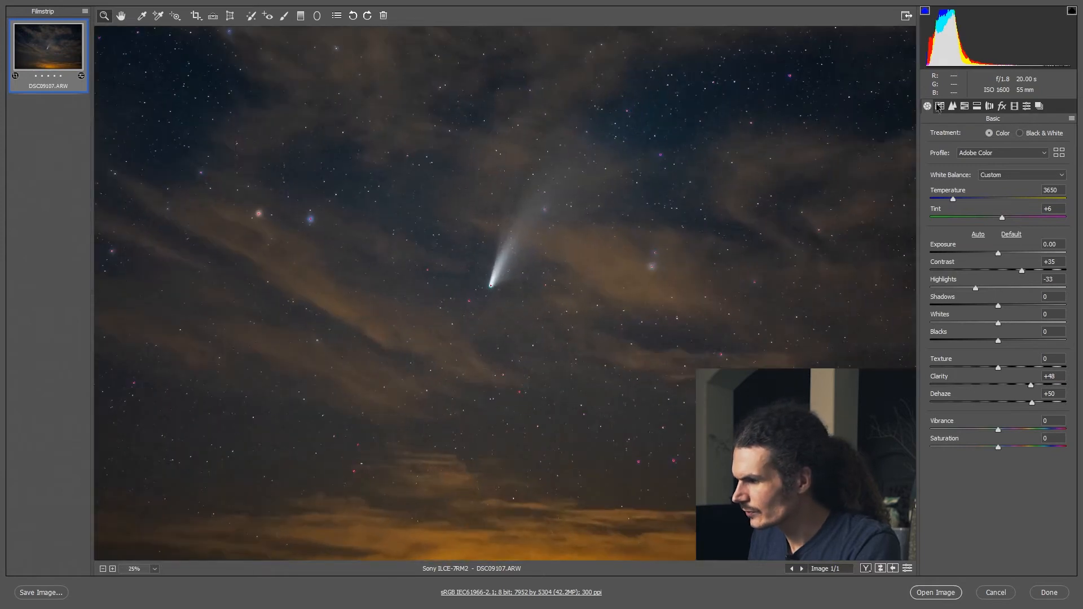
{"action": "left_click", "coordinate": [952, 106]}
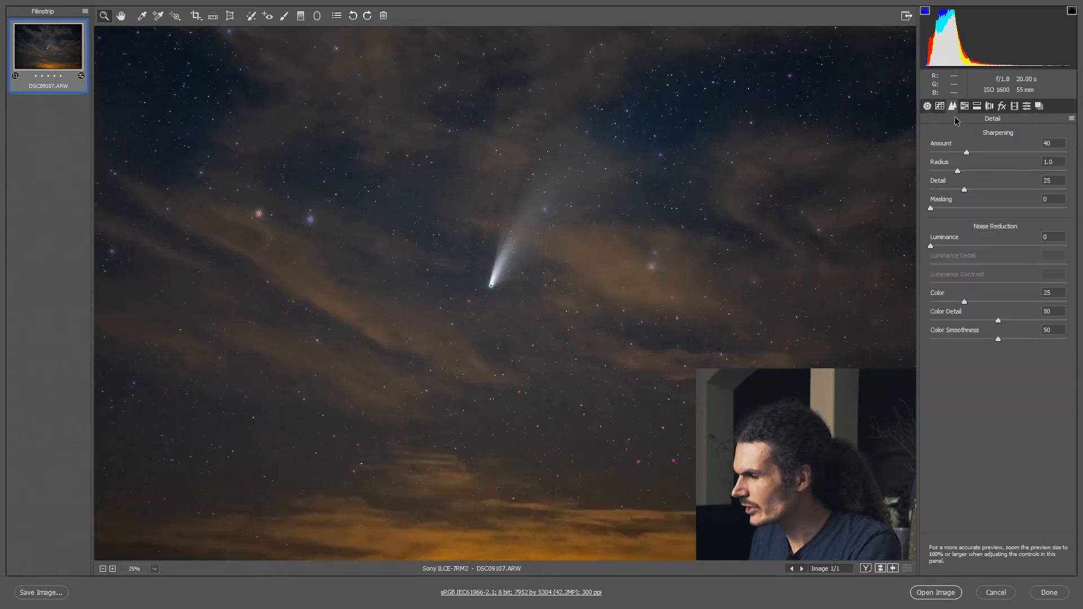
{"action": "mouse_move", "coordinate": [974, 241]}
{"action": "type", "text": "50"}
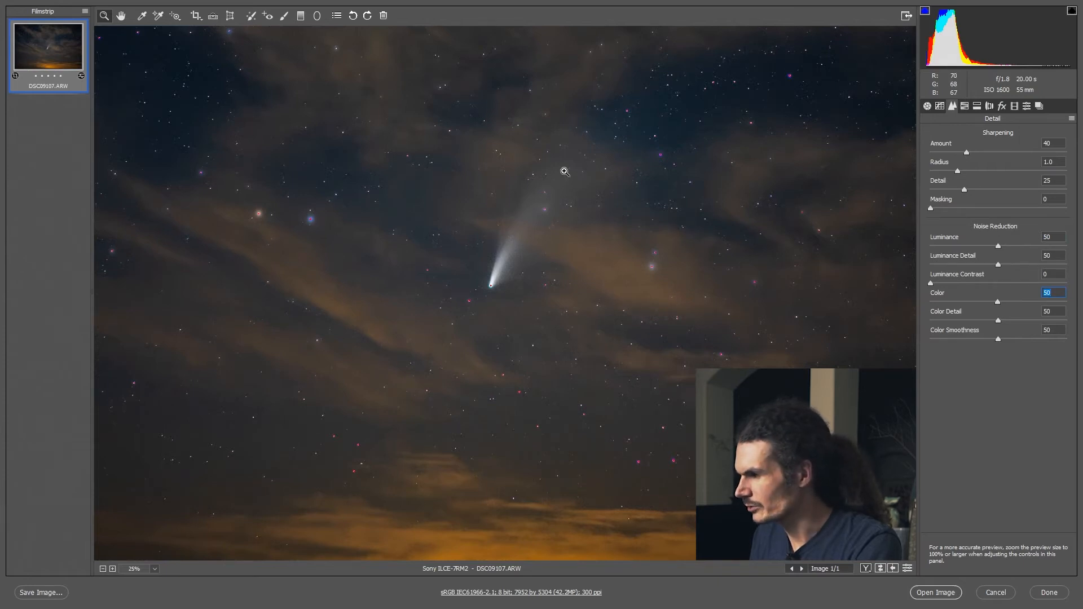
- Turn on chromatic aberration removal in Lens Corrections and move to the Manual defringe controls
{"action": "left_click", "coordinate": [989, 106]}
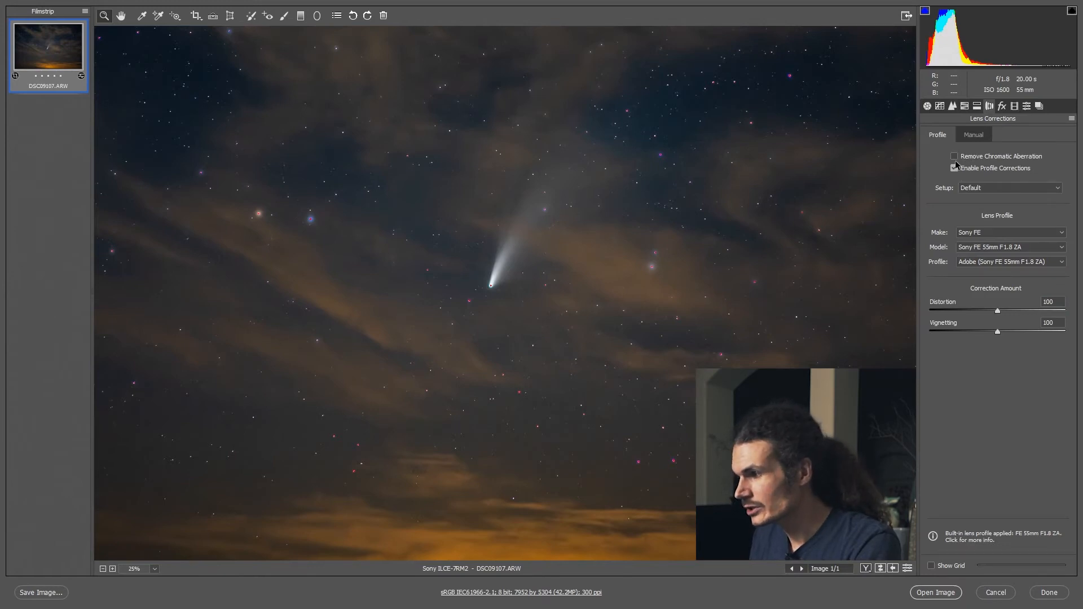
{"action": "left_click", "coordinate": [954, 156]}
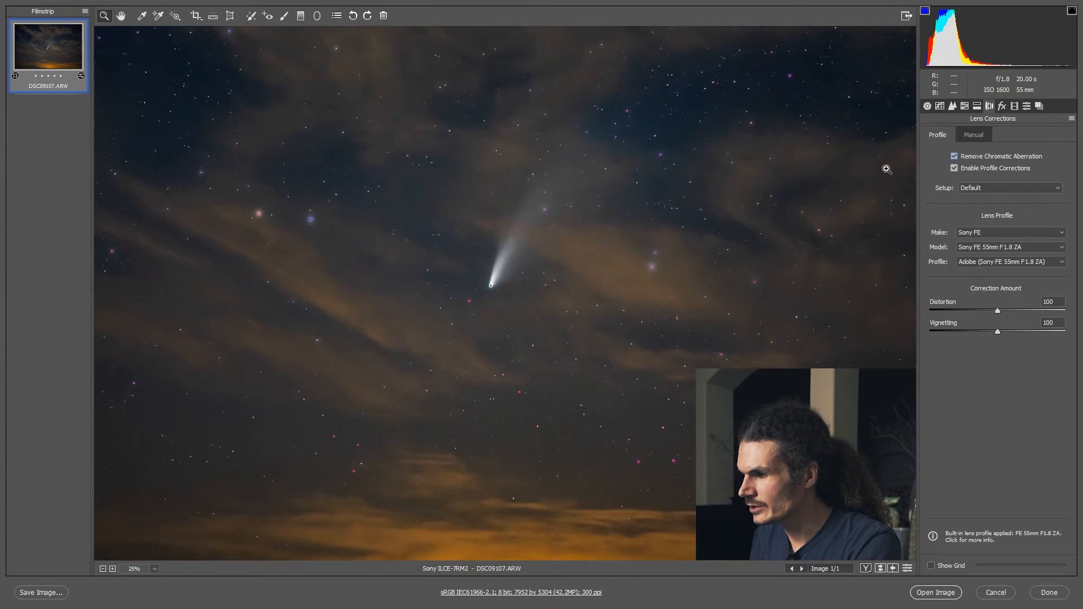
{"action": "mouse_move", "coordinate": [583, 406]}
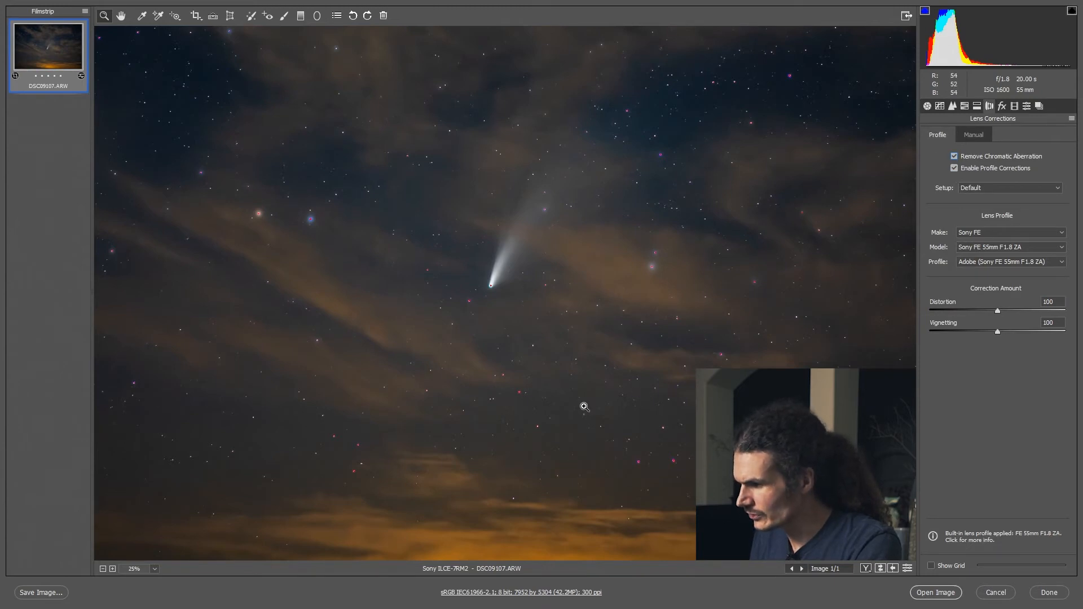
{"action": "left_click", "coordinate": [974, 134]}
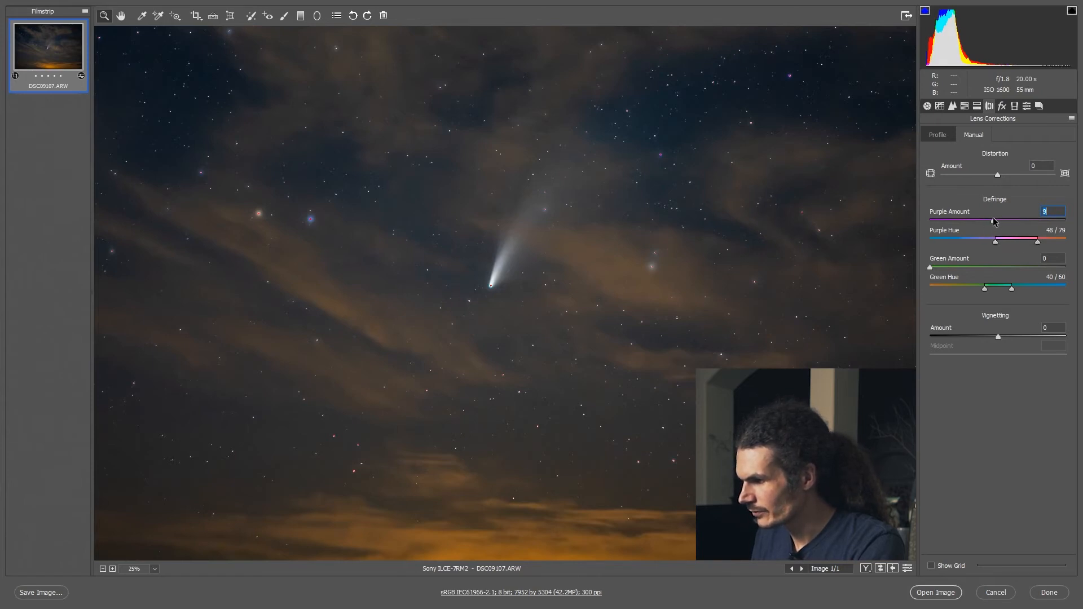
{"action": "mouse_move", "coordinate": [1067, 4]}
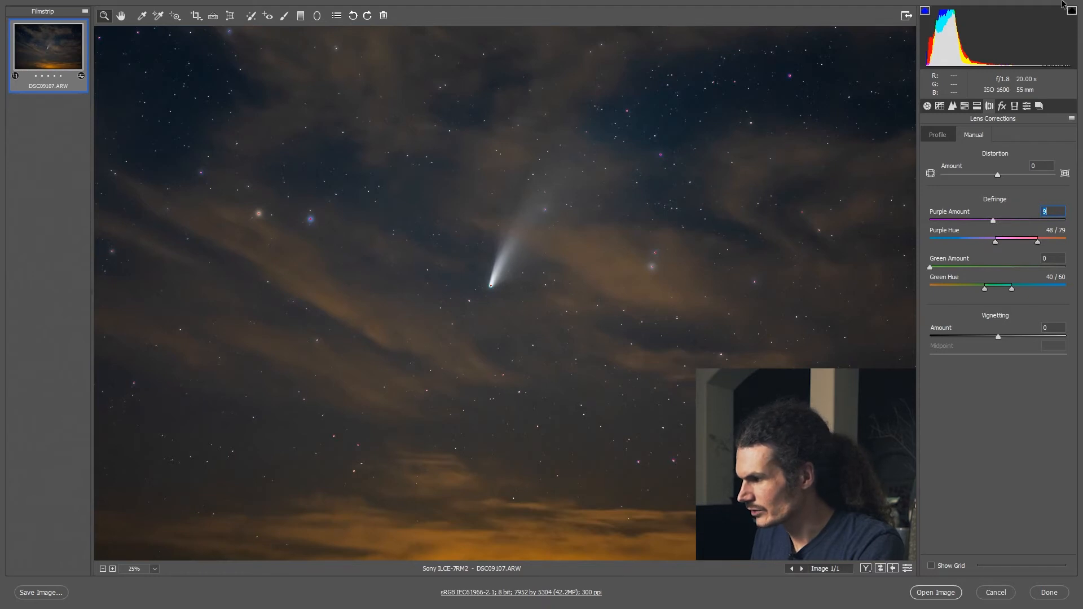
{"action": "mouse_move", "coordinate": [875, 132]}
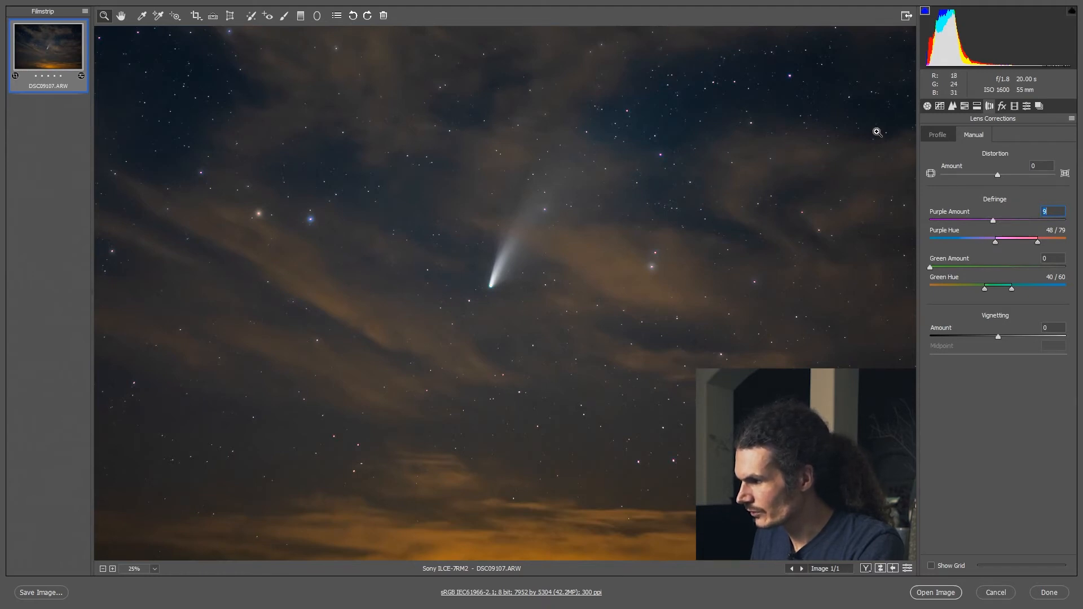
{"action": "mouse_move", "coordinate": [397, 274]}
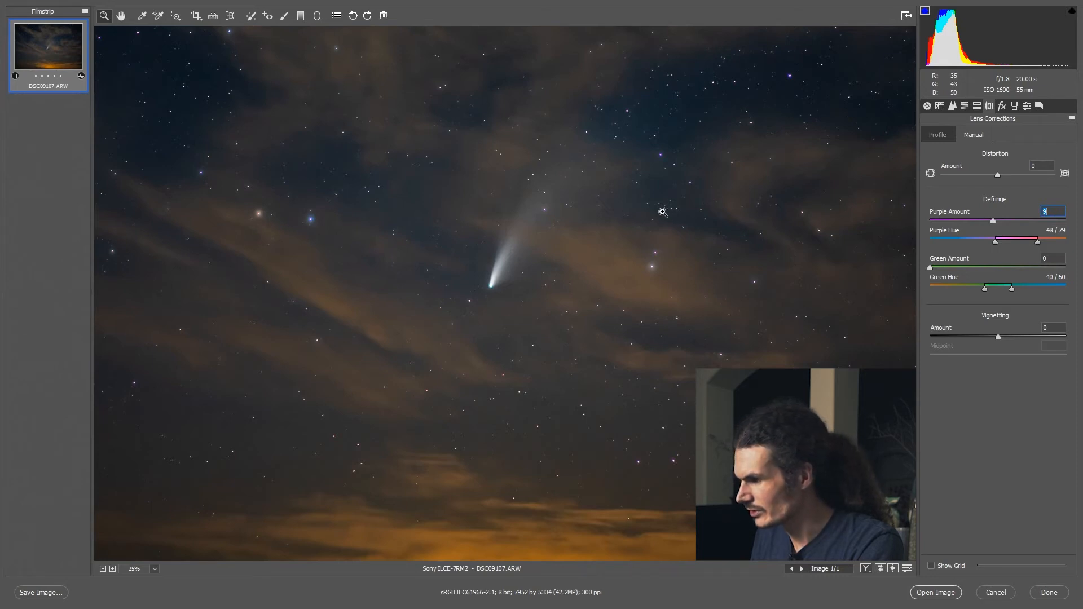
{"action": "mouse_move", "coordinate": [182, 503]}
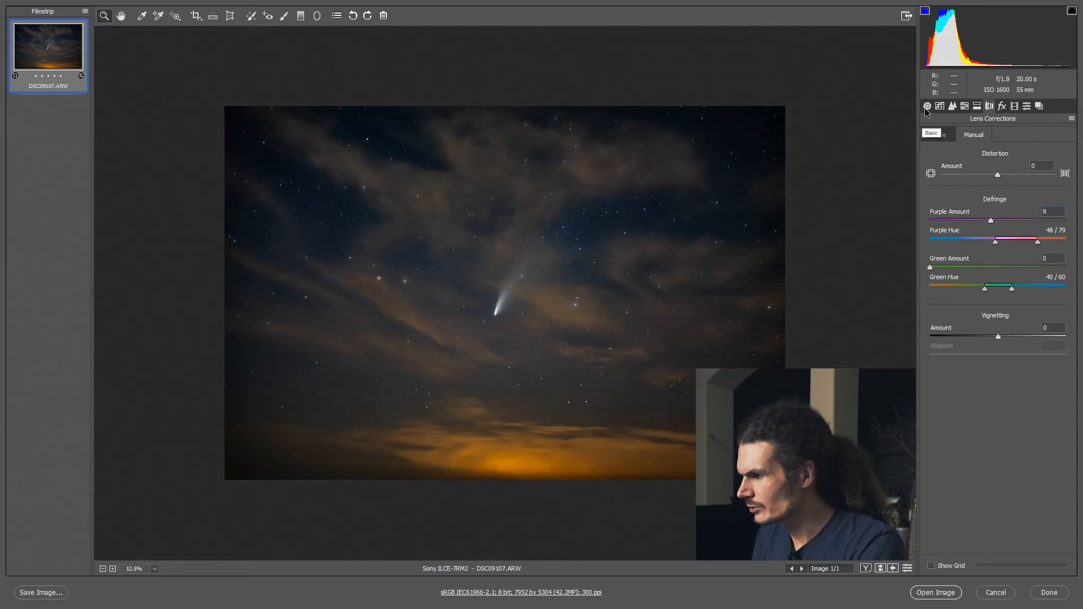
- Return to the Basic panel to enter exposure +0.65 and the other tone values
{"action": "left_click", "coordinate": [928, 106]}
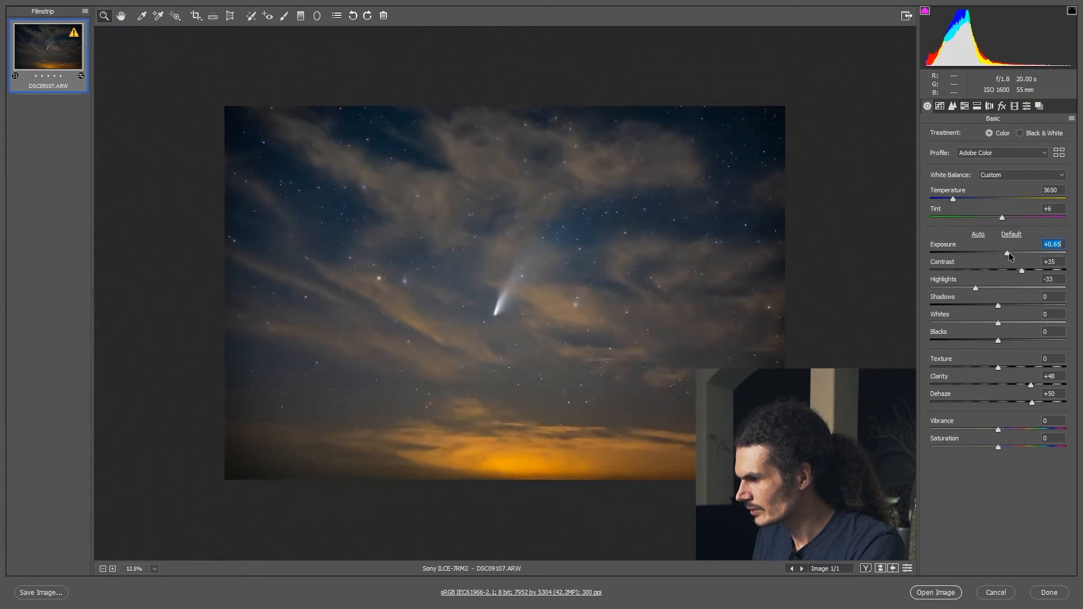
{"action": "mouse_move", "coordinate": [497, 302]}
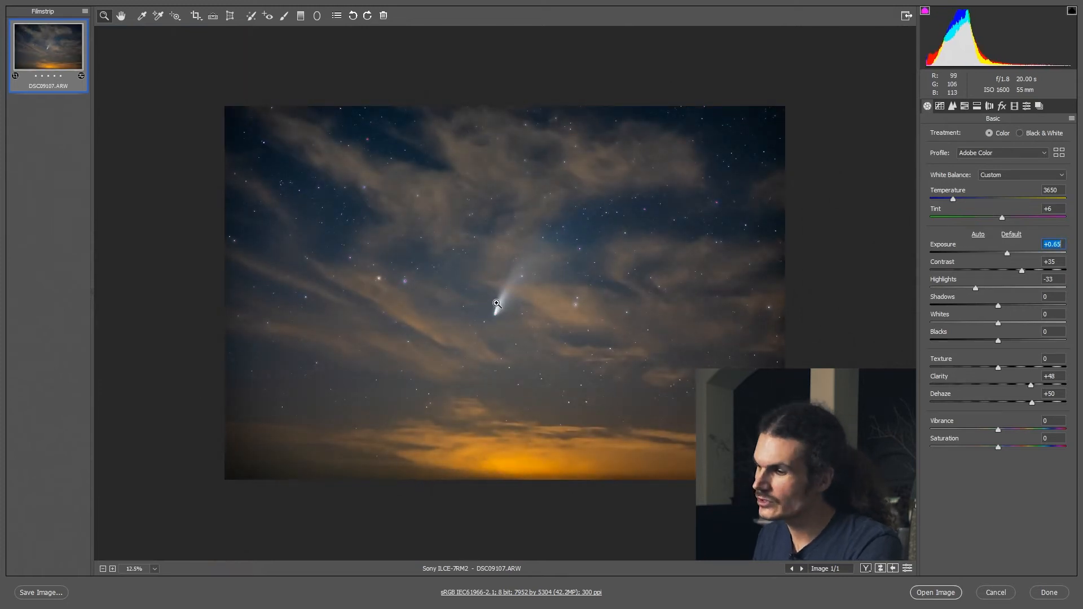
{"action": "mouse_move", "coordinate": [436, 146]}
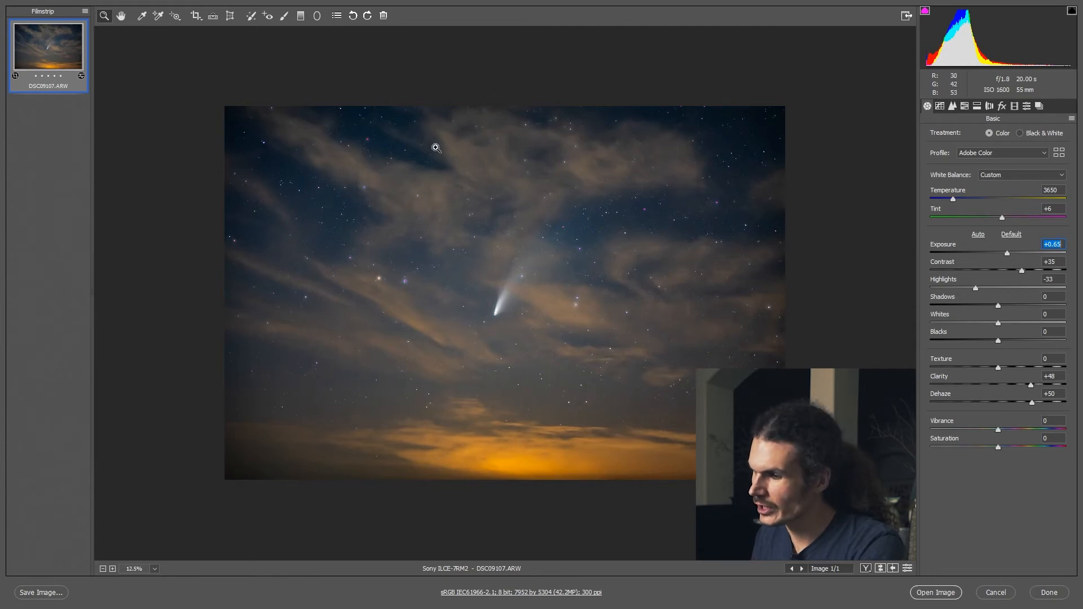
{"action": "mouse_move", "coordinate": [935, 599]}
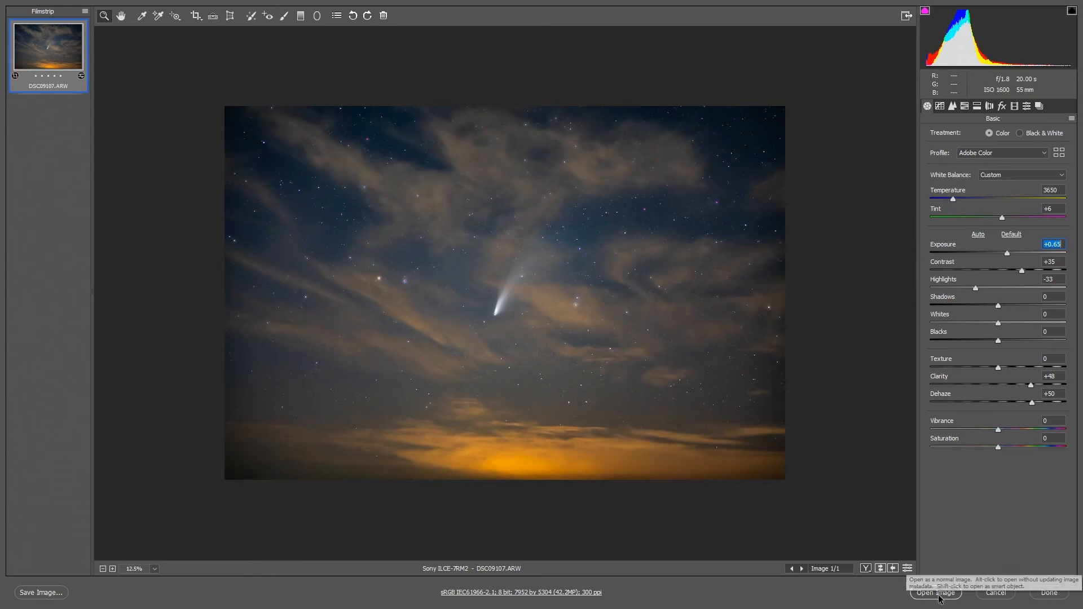
- Bring the photo into Photoshop with a Color Lookup layer, first trying the Arabica 12 LUT
{"action": "left_click", "coordinate": [935, 593]}
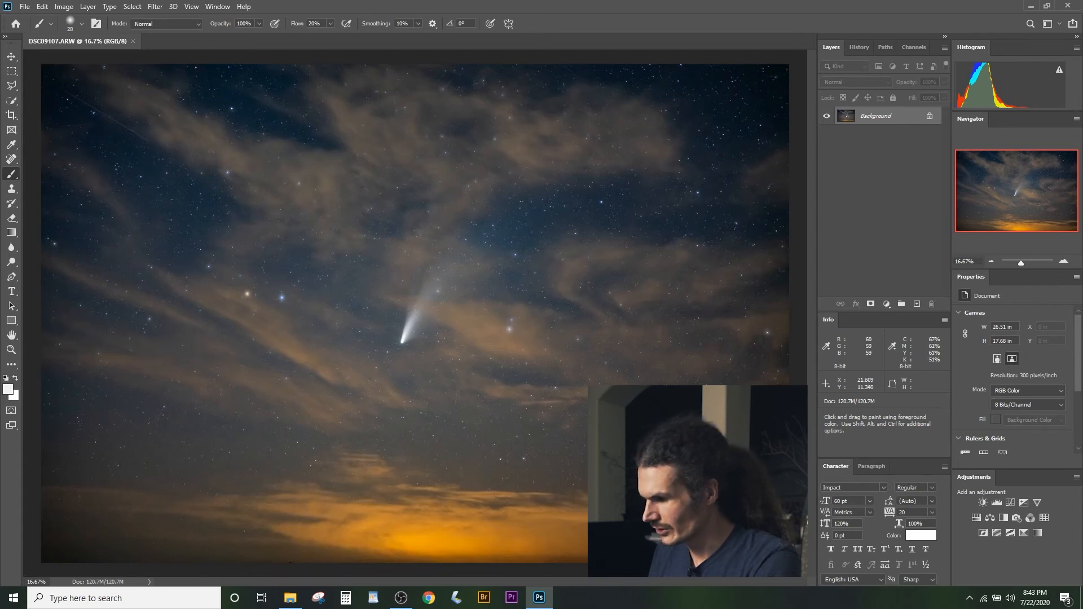
{"action": "left_click", "coordinate": [1044, 518]}
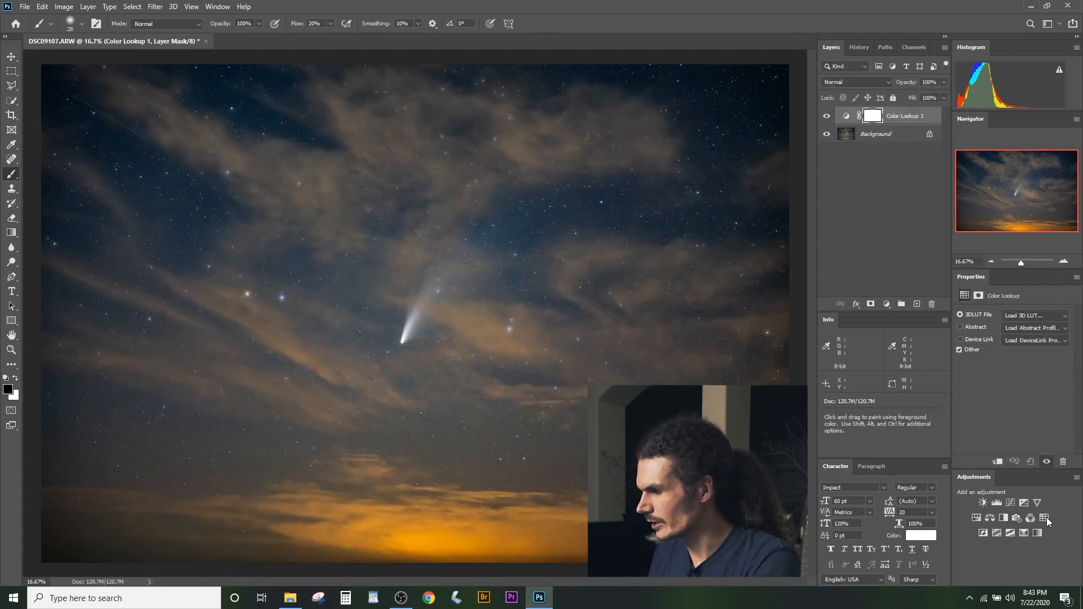
{"action": "mouse_move", "coordinate": [1022, 370]}
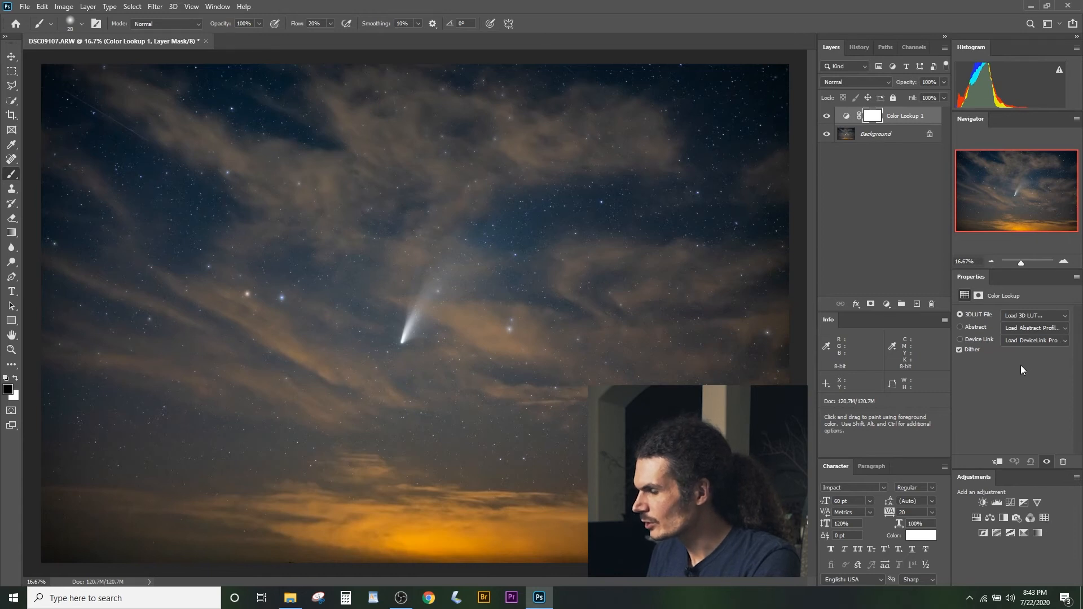
{"action": "mouse_move", "coordinate": [1067, 319]}
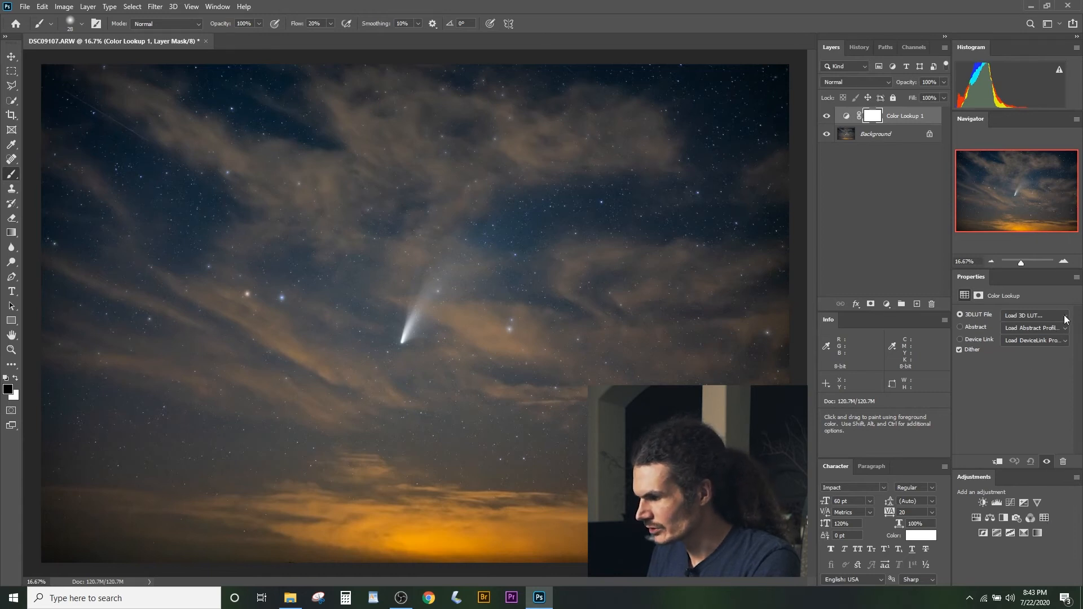
{"action": "left_click", "coordinate": [1029, 315]}
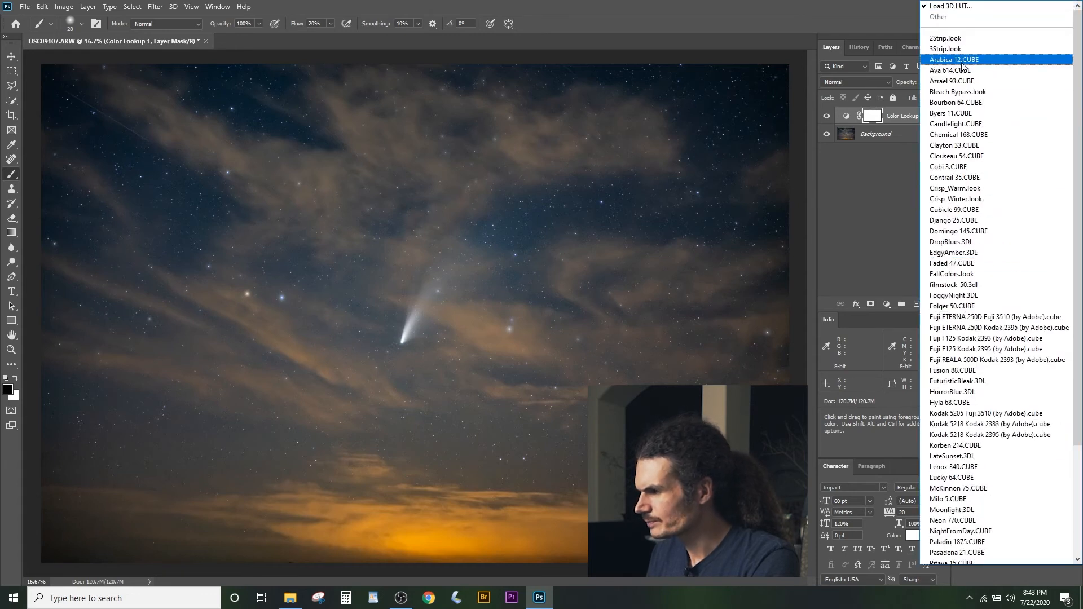
{"action": "left_click", "coordinate": [953, 59]}
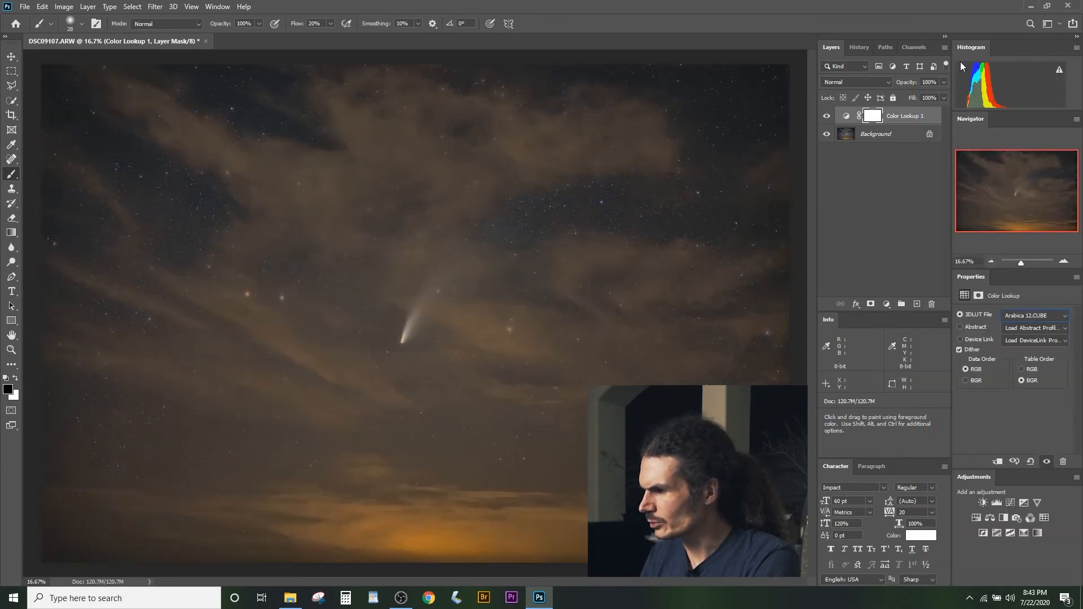
- Cycle through several 3DLUT files and settle on Reeve 38 for warm orange clouds
{"action": "left_click", "coordinate": [1034, 314]}
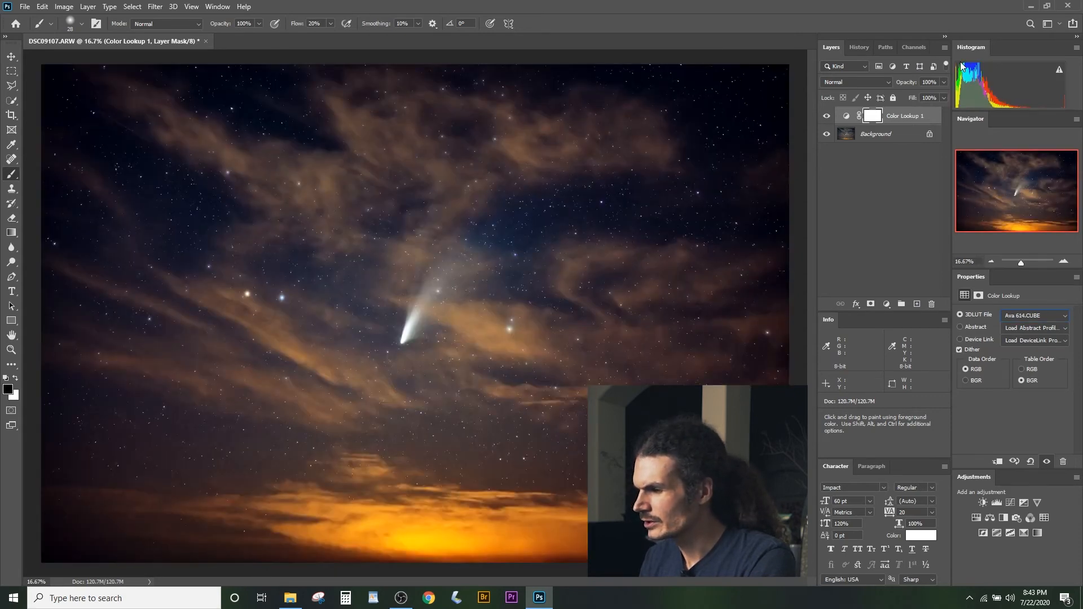
{"action": "left_click", "coordinate": [1035, 315]}
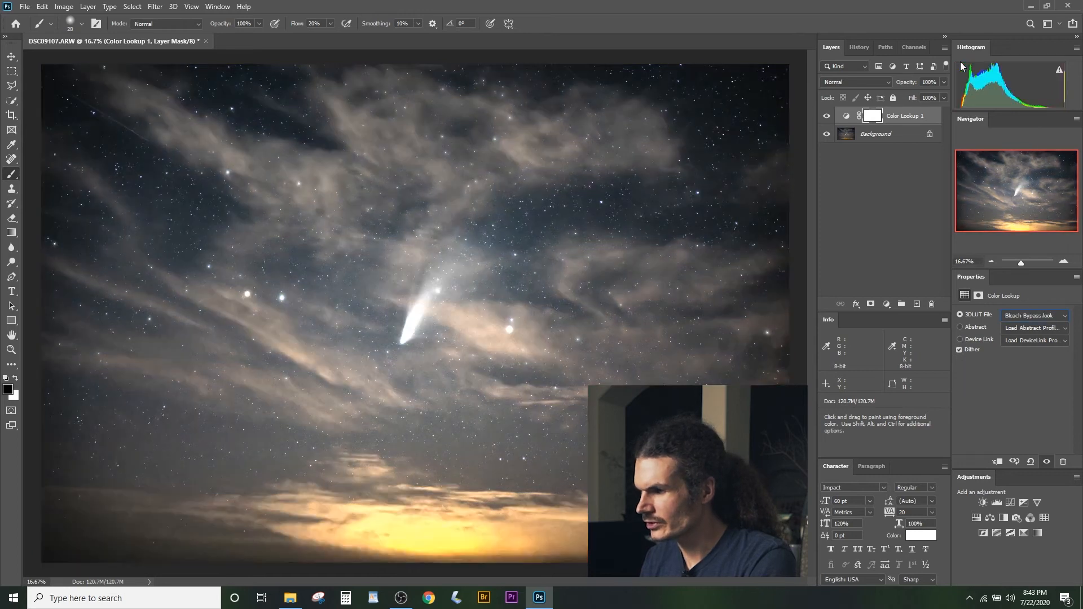
{"action": "left_click", "coordinate": [1035, 315]}
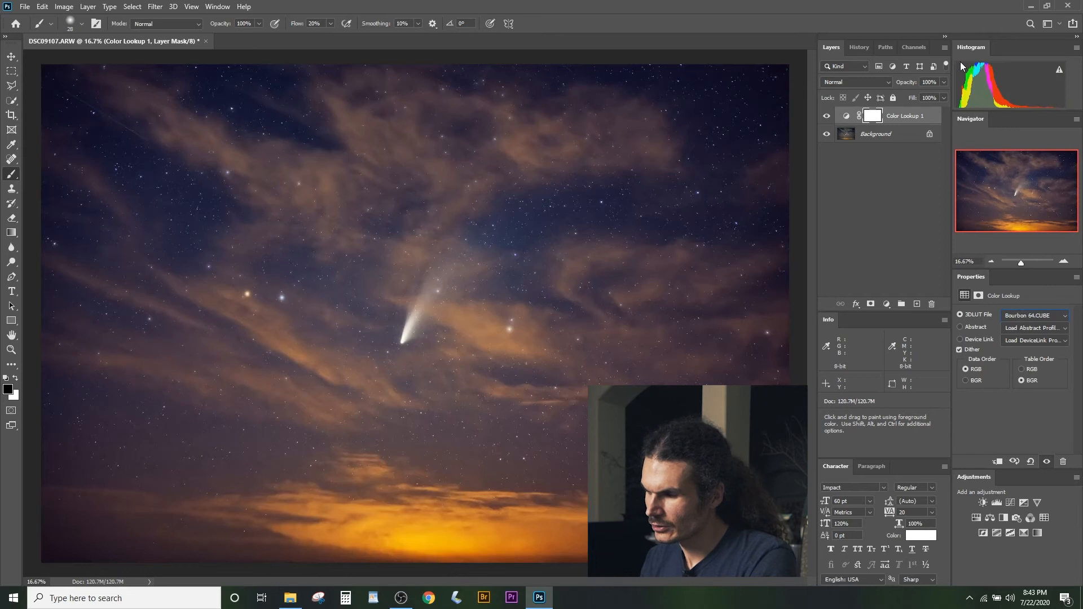
{"action": "left_click", "coordinate": [1035, 315]}
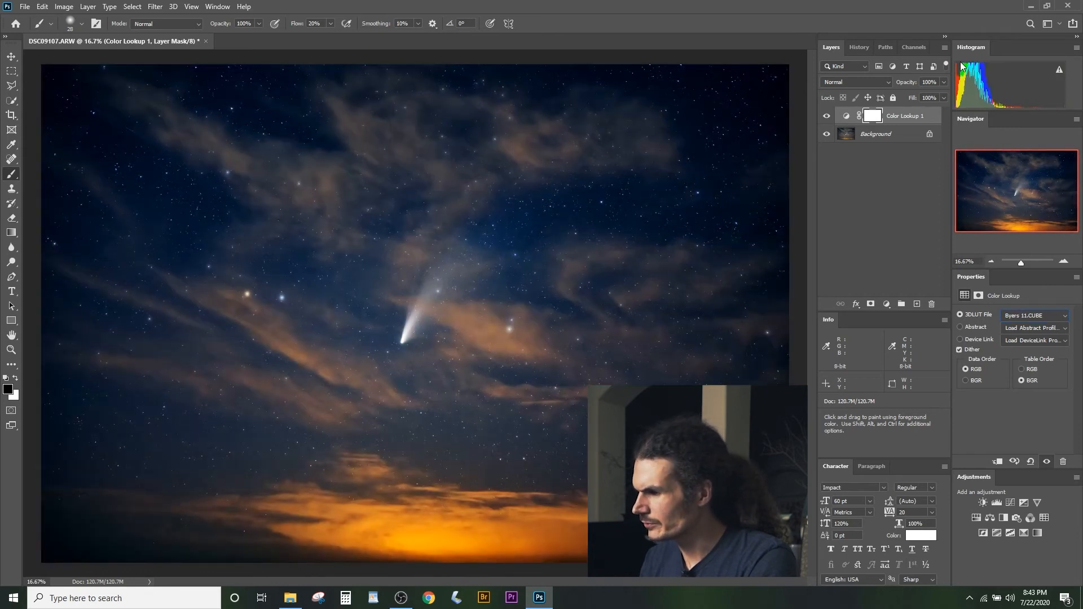
{"action": "left_click", "coordinate": [1034, 314]}
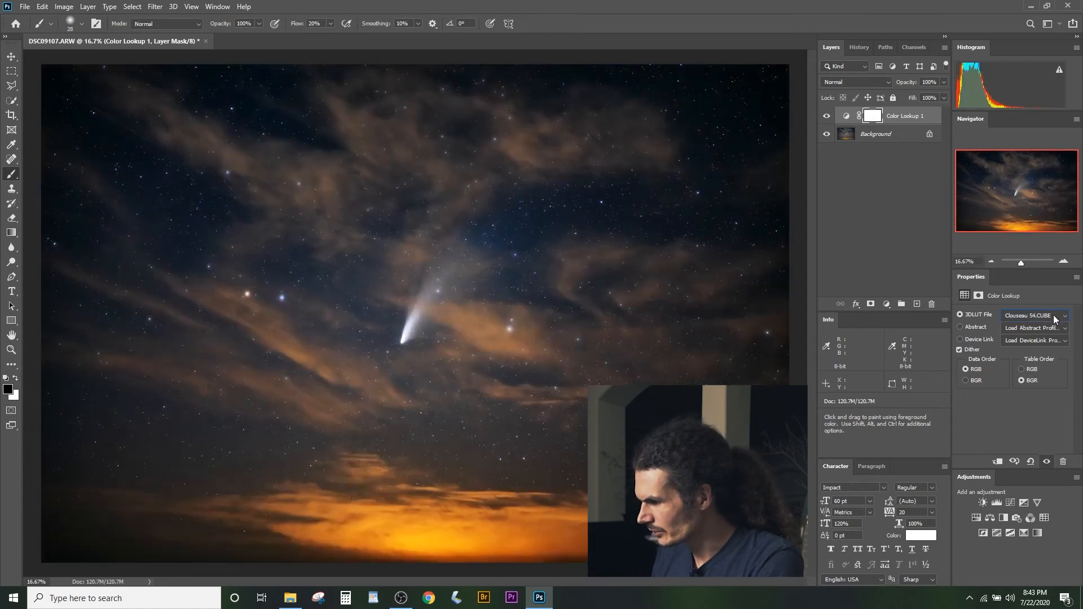
{"action": "left_click", "coordinate": [1062, 315]}
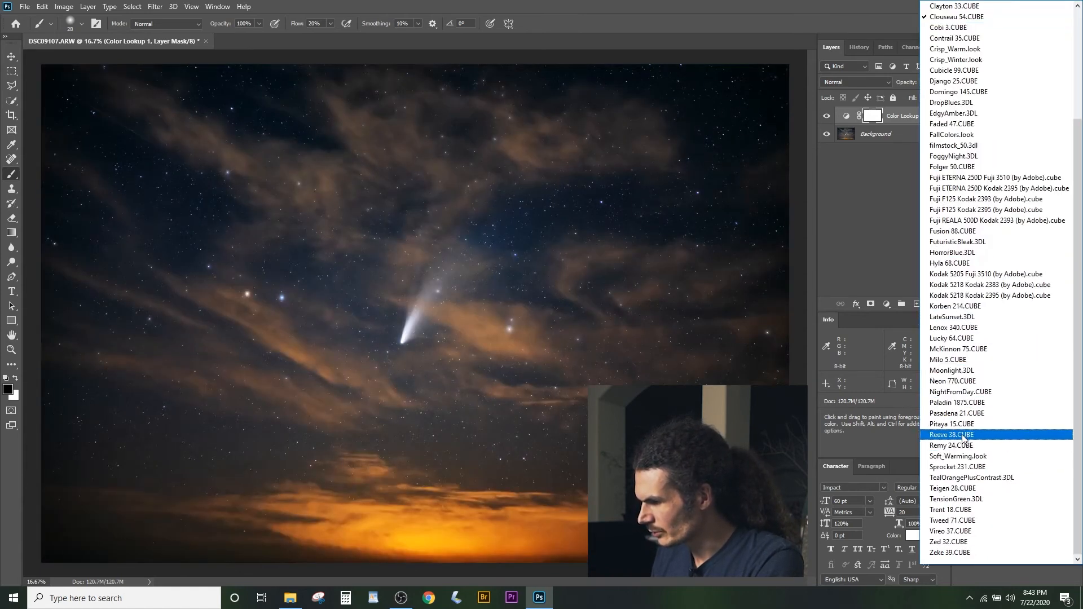
{"action": "left_click", "coordinate": [951, 435]}
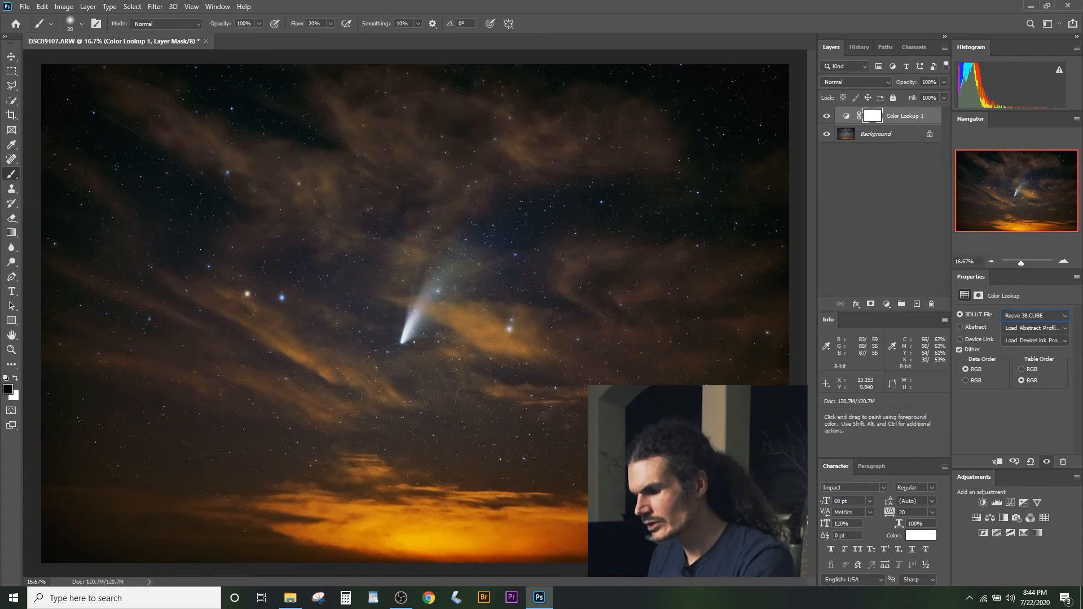
- Split the lookup layer's Underlying Blend If highlights at 122/205, compare with preview, and confirm
{"action": "left_click", "coordinate": [413, 339]}
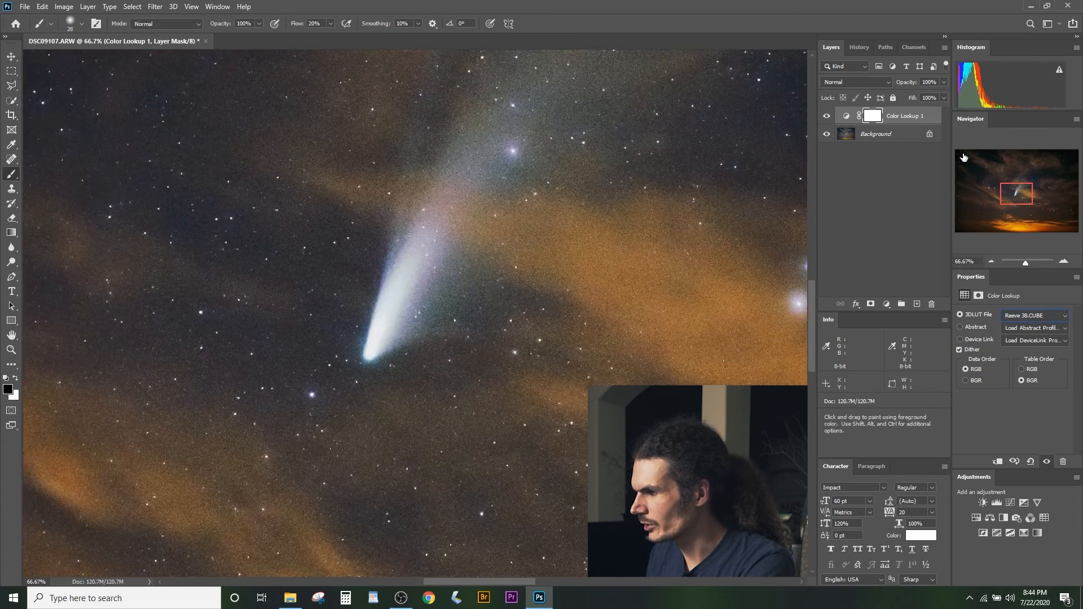
{"action": "double_click", "coordinate": [903, 115]}
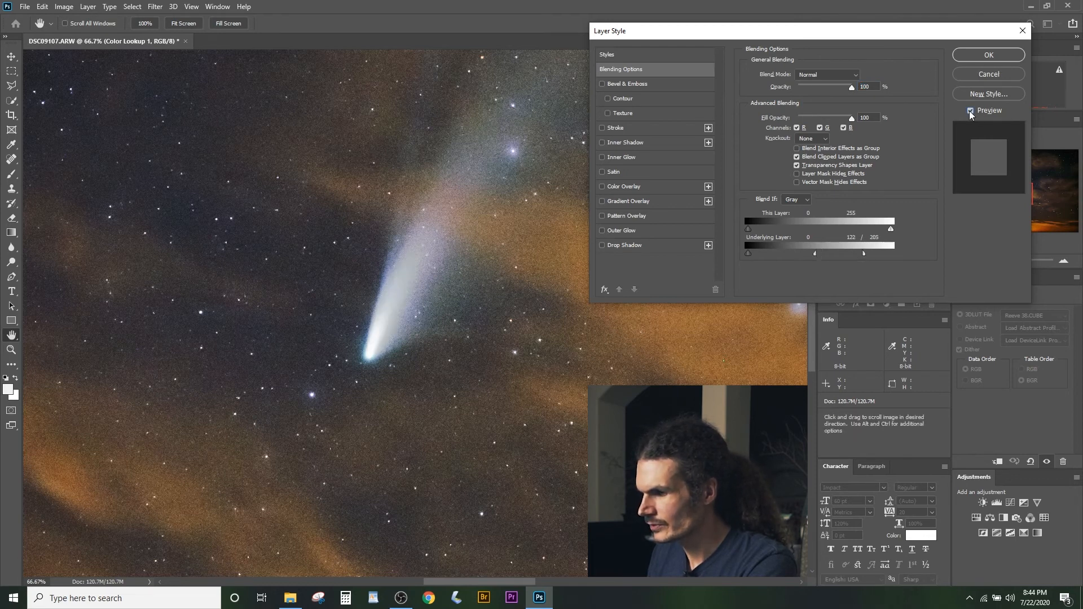
{"action": "left_click", "coordinate": [970, 111]}
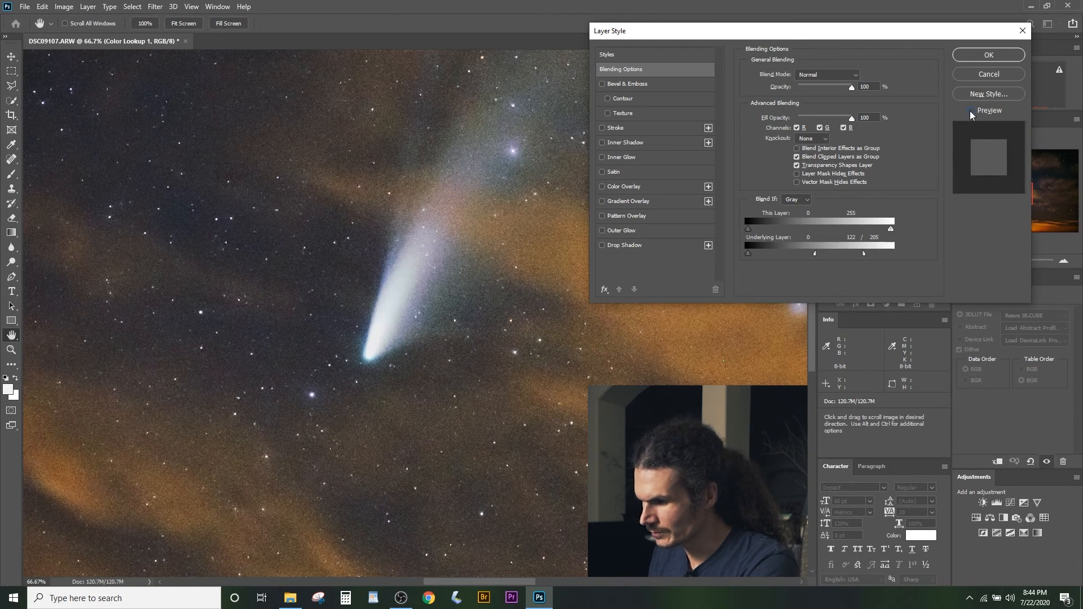
{"action": "left_click", "coordinate": [972, 111]}
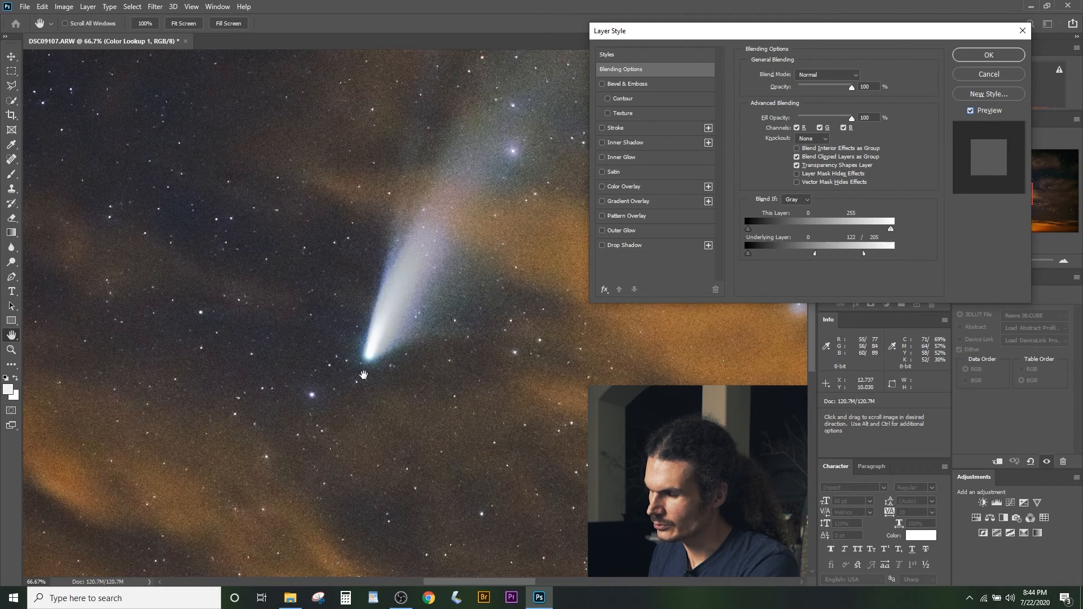
{"action": "mouse_move", "coordinate": [405, 311]}
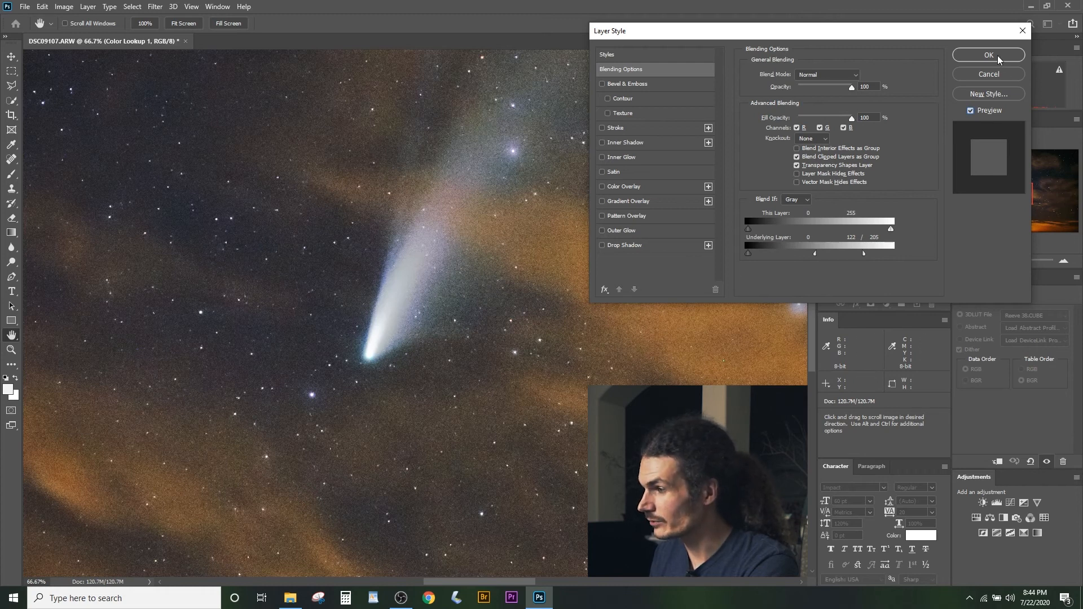
{"action": "left_click", "coordinate": [988, 56]}
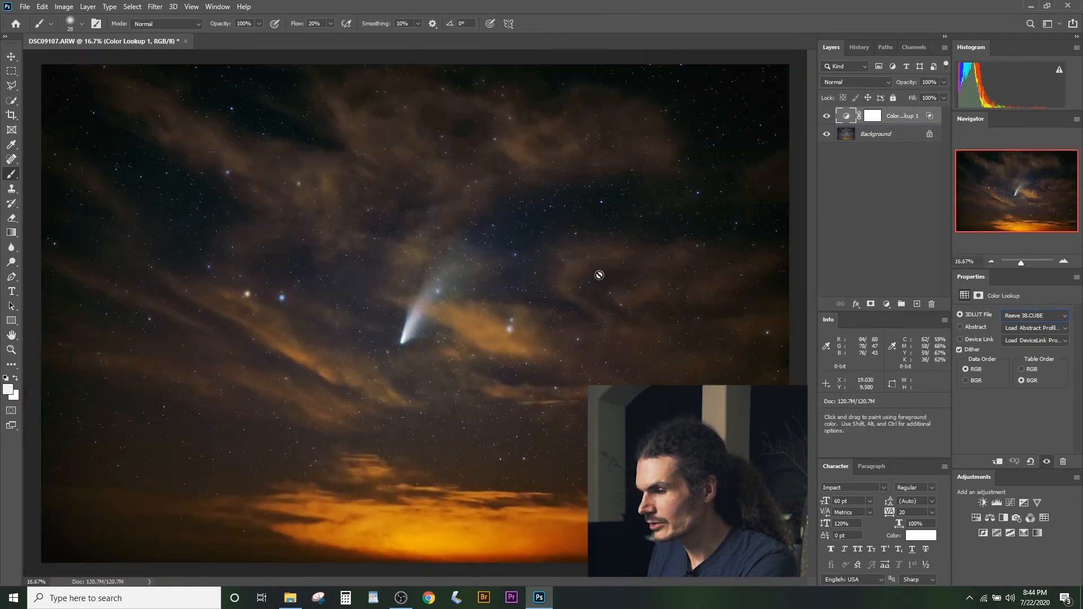
{"action": "mouse_move", "coordinate": [535, 285]}
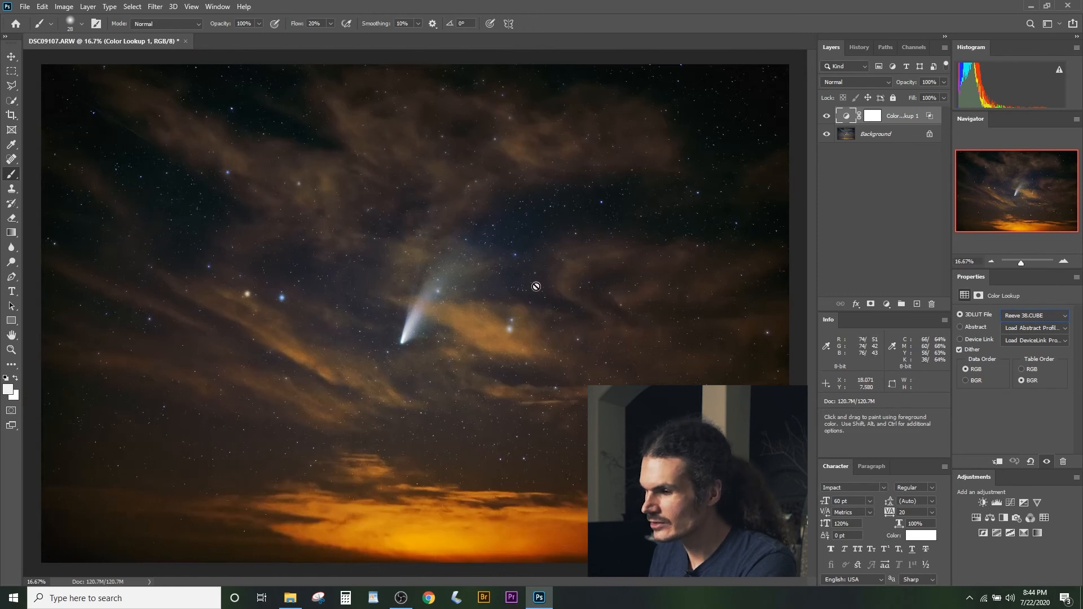